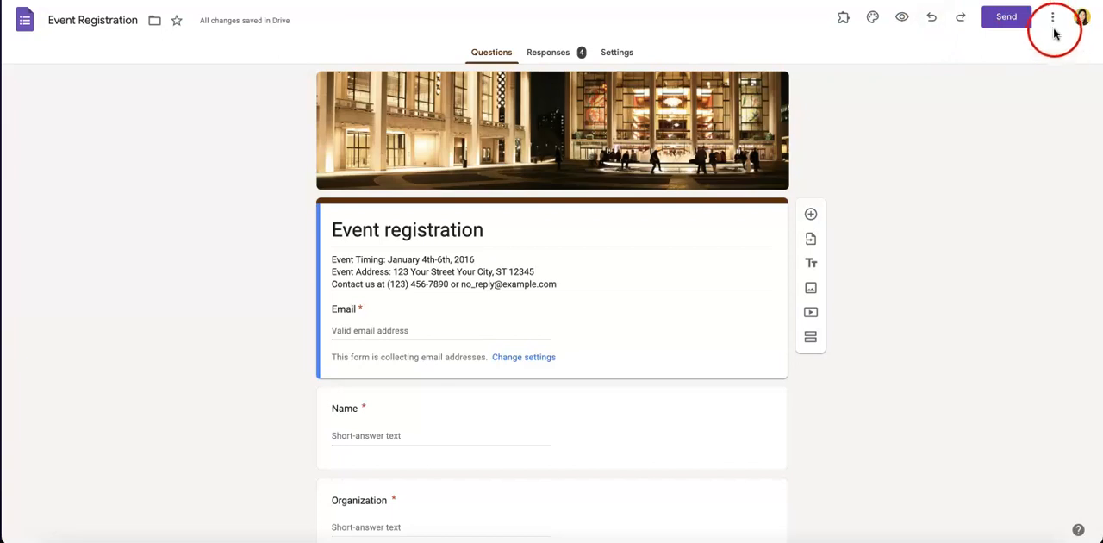
# Open the Add-ons marketplace from the form's More menu
pyautogui.click(1052, 16)
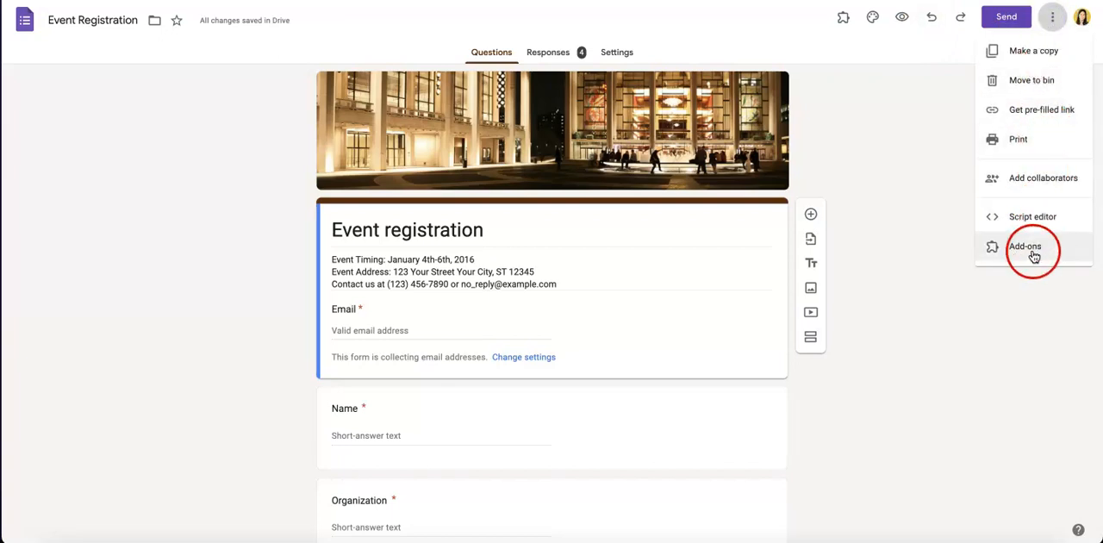
pyautogui.moveTo(1000, 252)
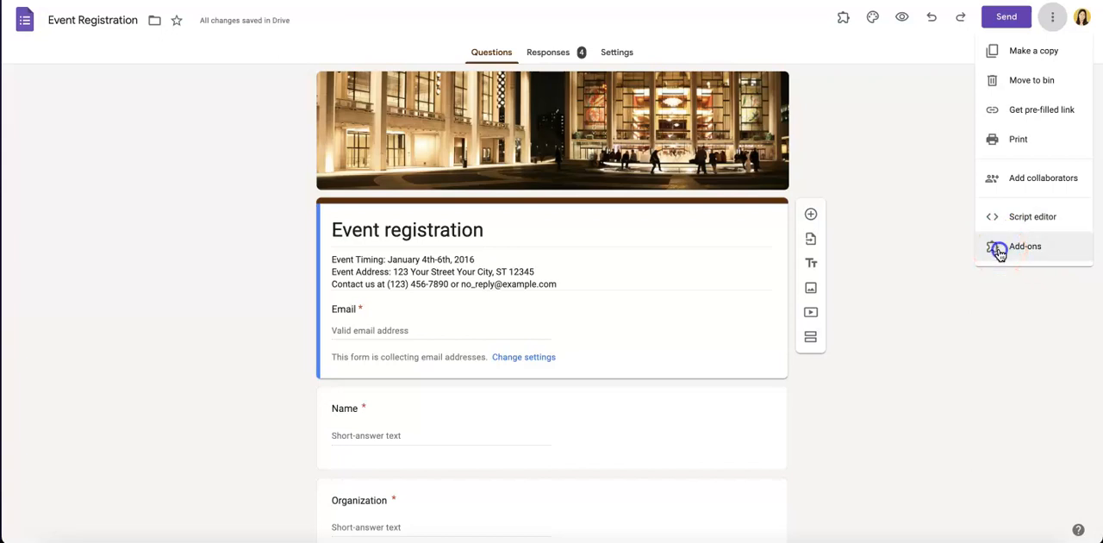
pyautogui.click(1024, 246)
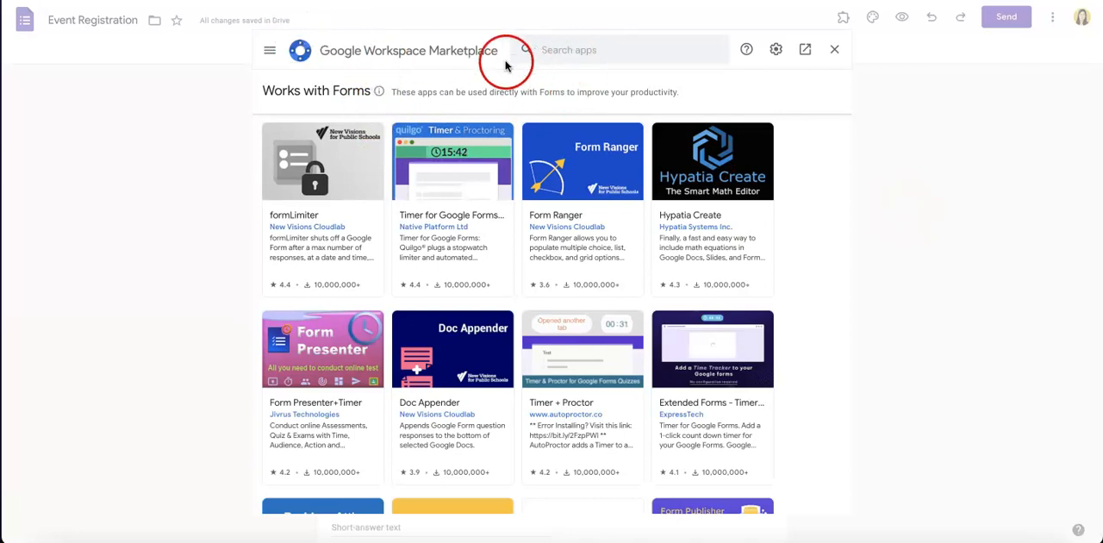
pyautogui.moveTo(631, 75)
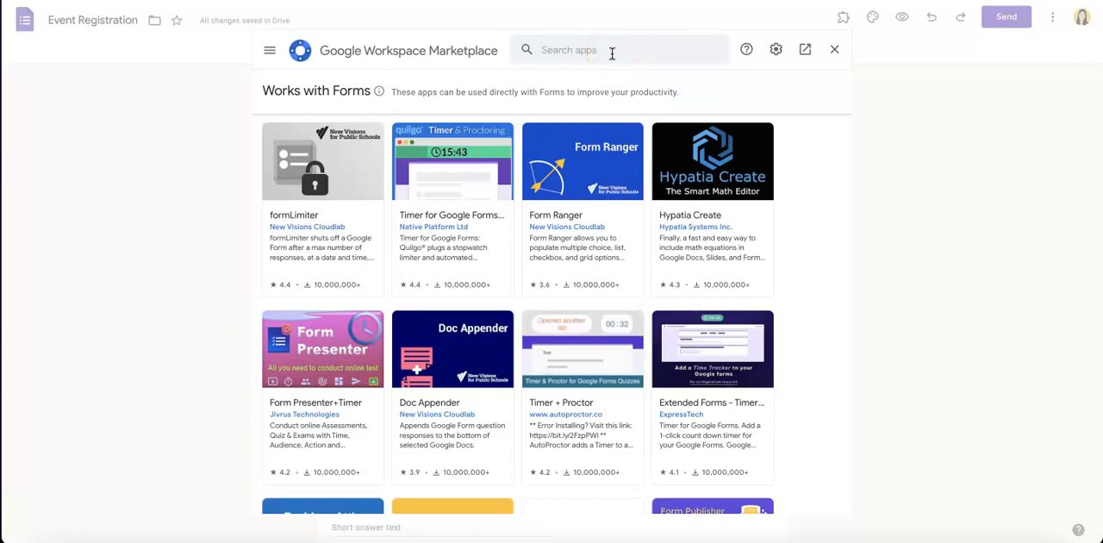
# Search the marketplace for 'qr c' and open the QR Code Generator add-on page
pyautogui.click(612, 50)
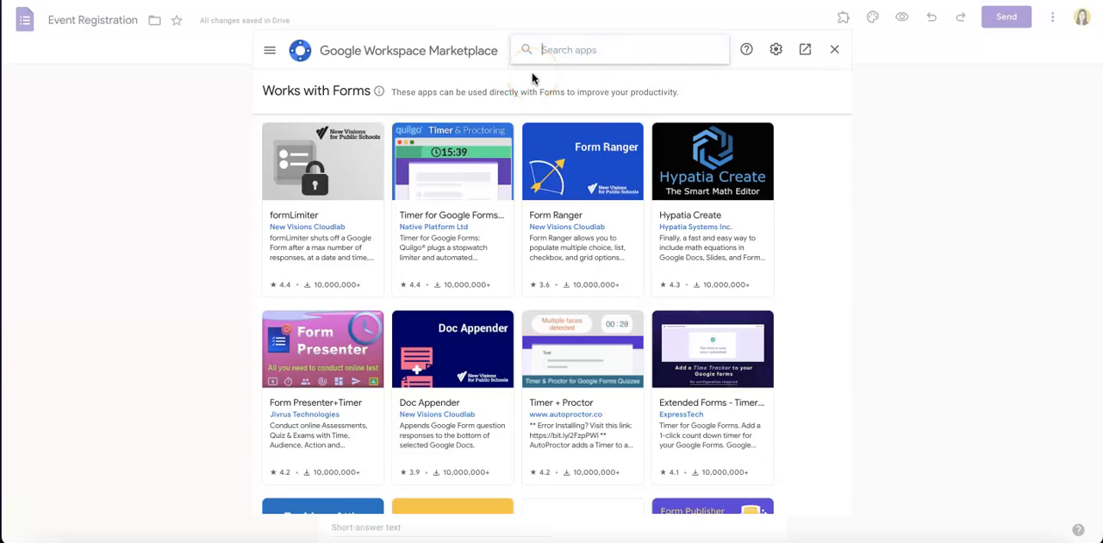
pyautogui.write('qr c')
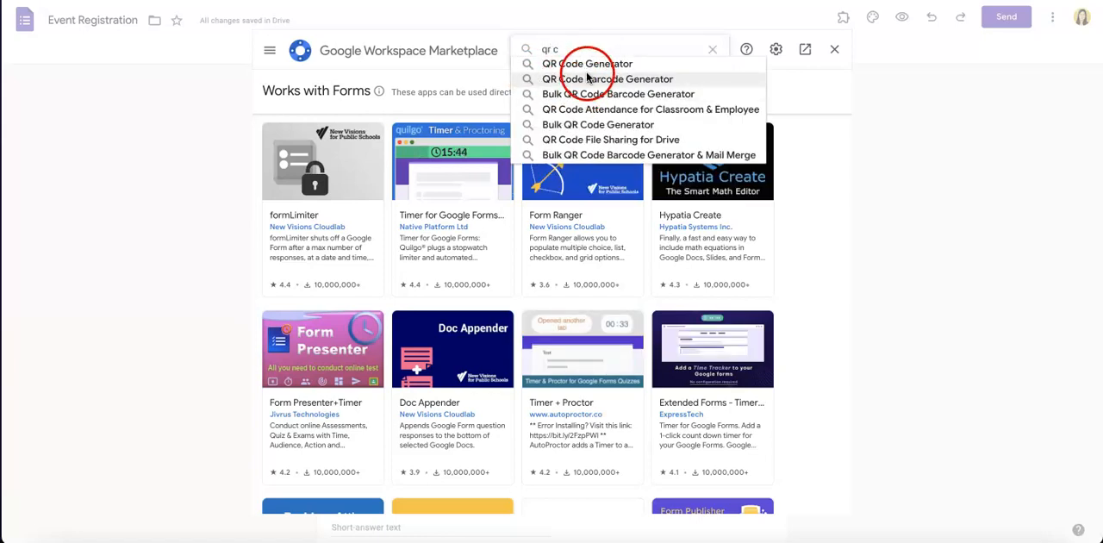
pyautogui.click(589, 63)
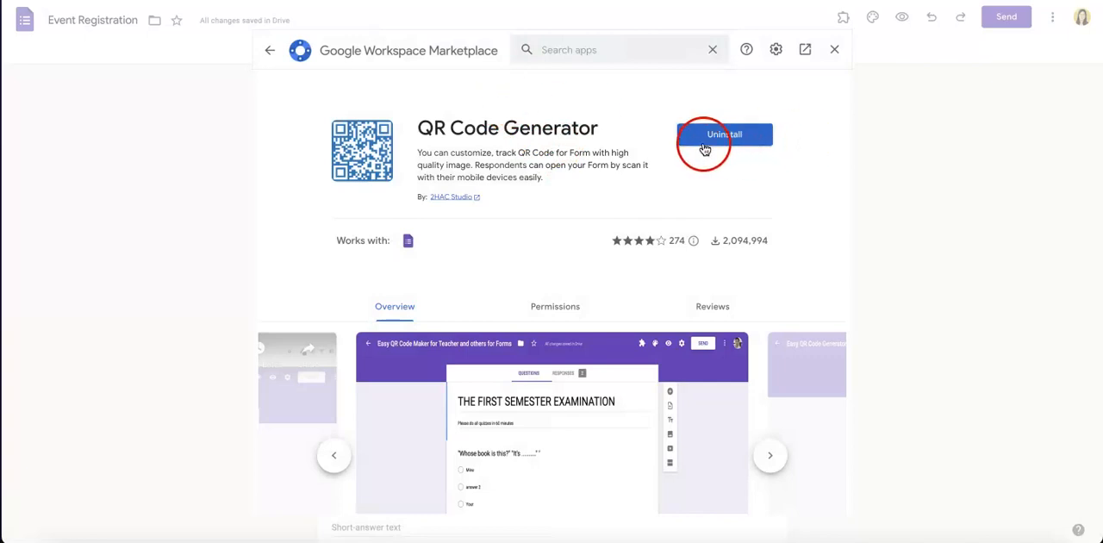
pyautogui.moveTo(770, 163)
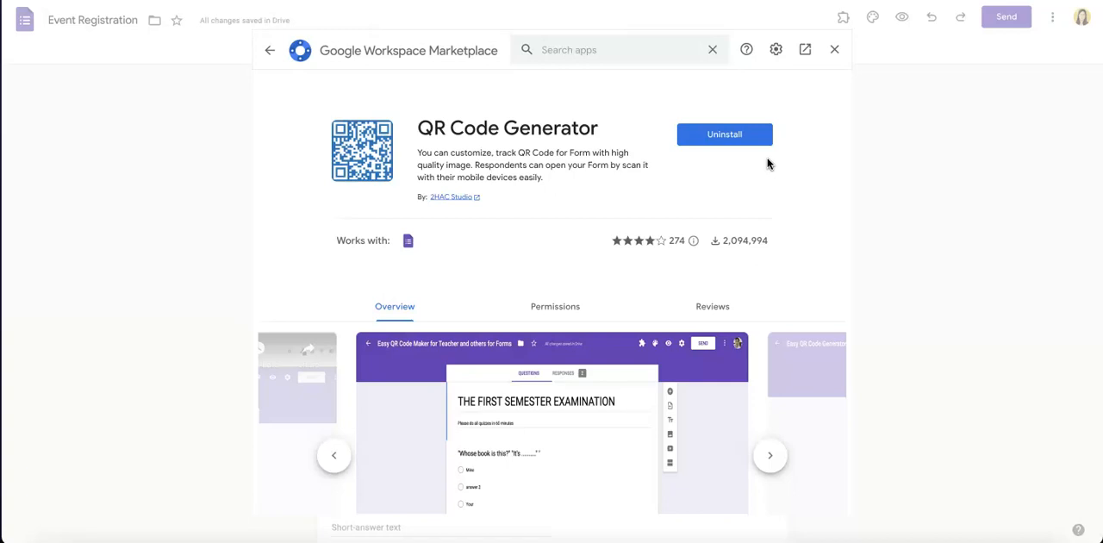
pyautogui.moveTo(793, 110)
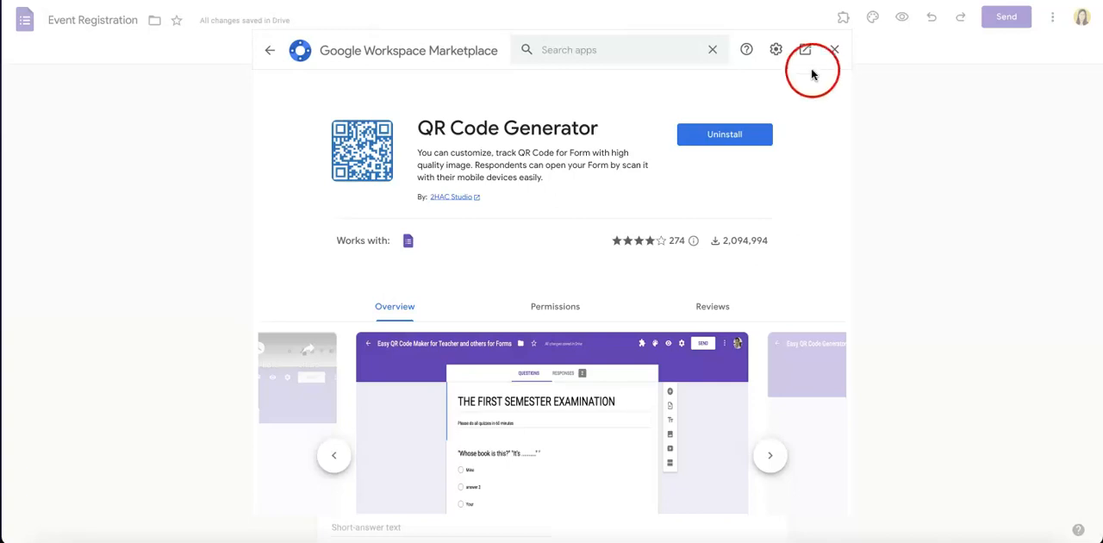
# Close the marketplace, launch QR Code Generator from Add-ons, and generate the form's QR code
pyautogui.click(834, 49)
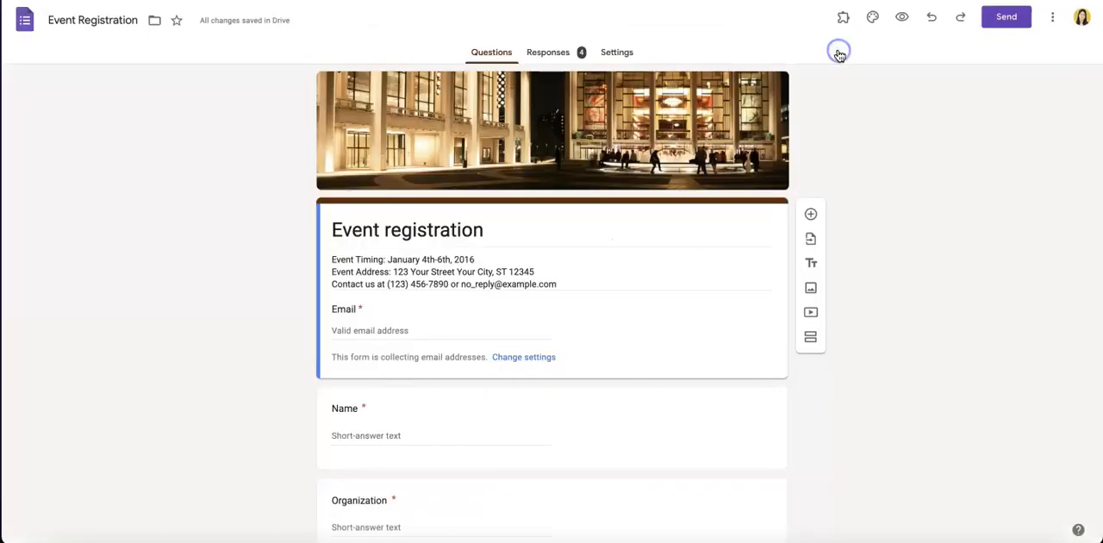
pyautogui.moveTo(803, 18)
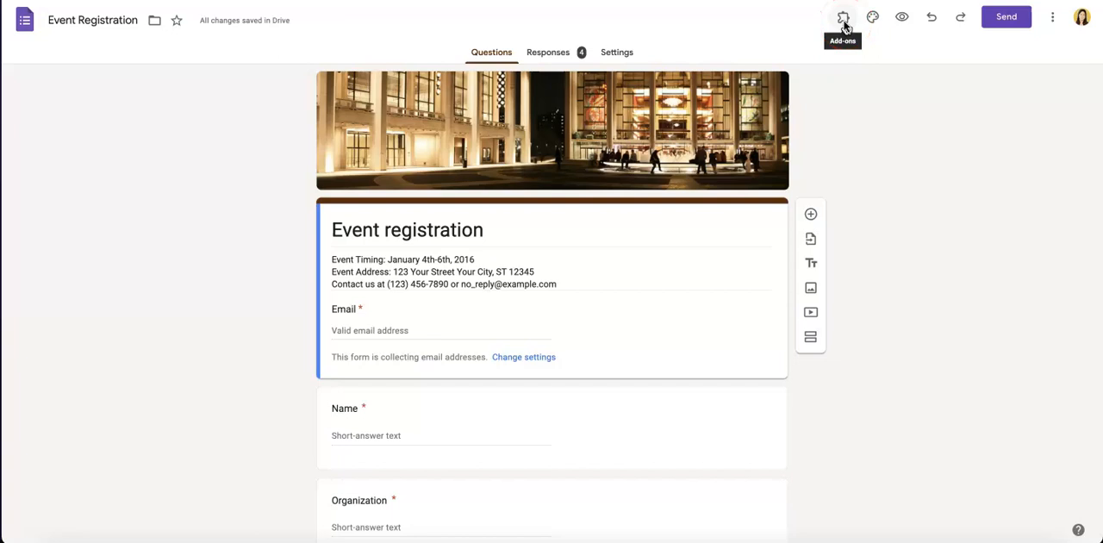
pyautogui.click(842, 16)
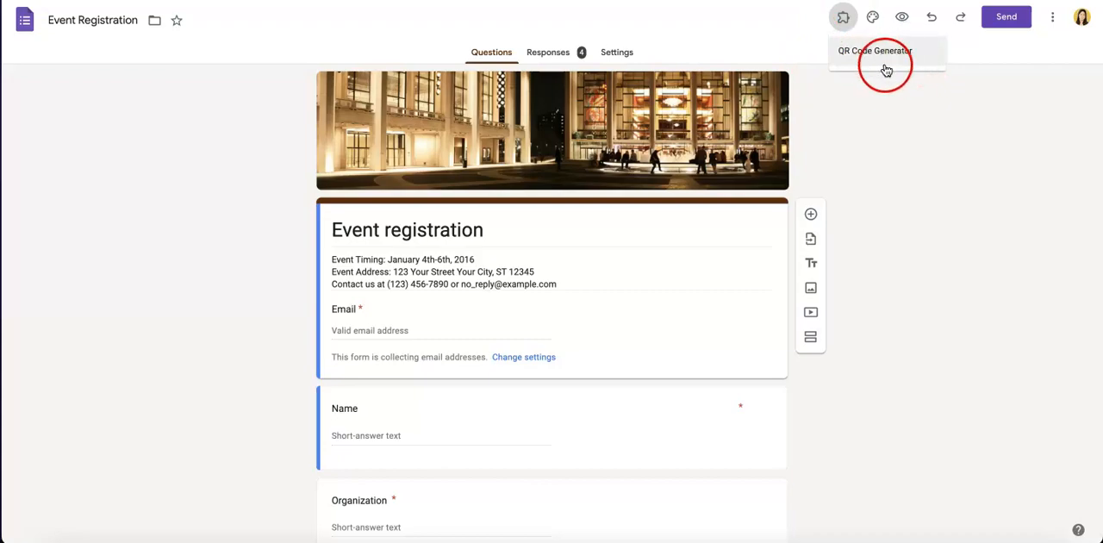
pyautogui.click(874, 50)
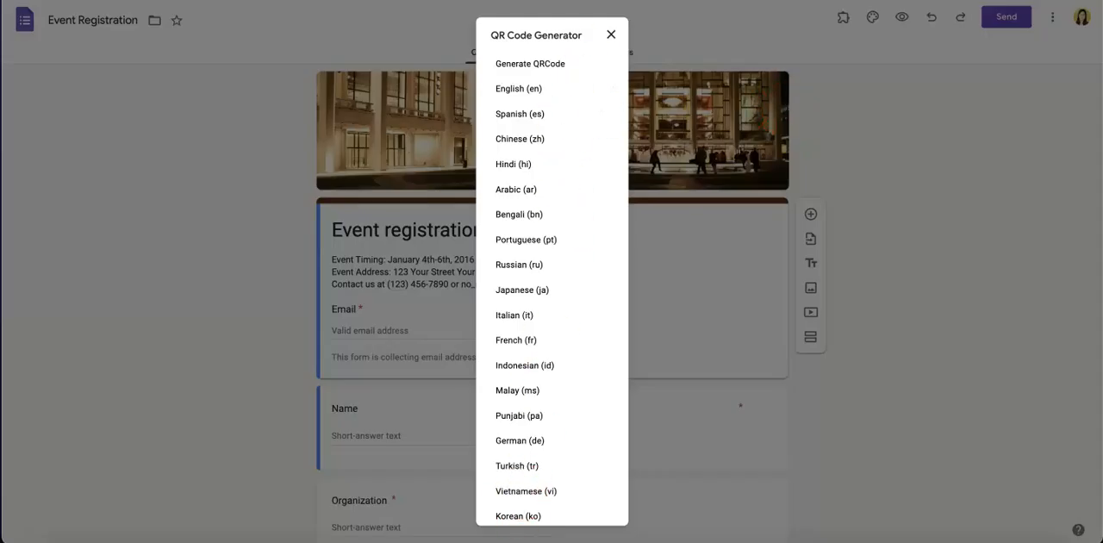
pyautogui.click(611, 34)
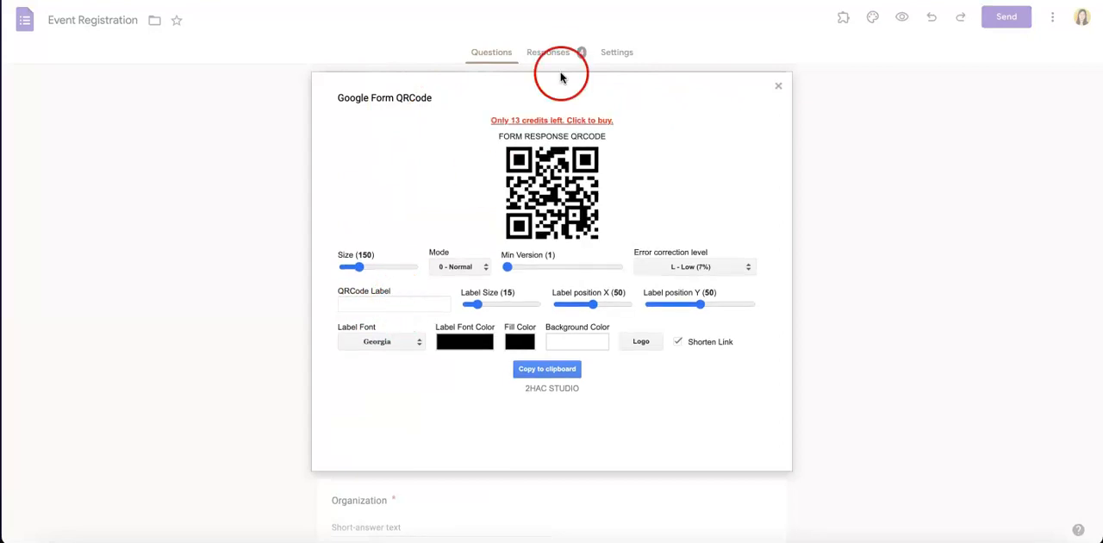
pyautogui.moveTo(511, 186)
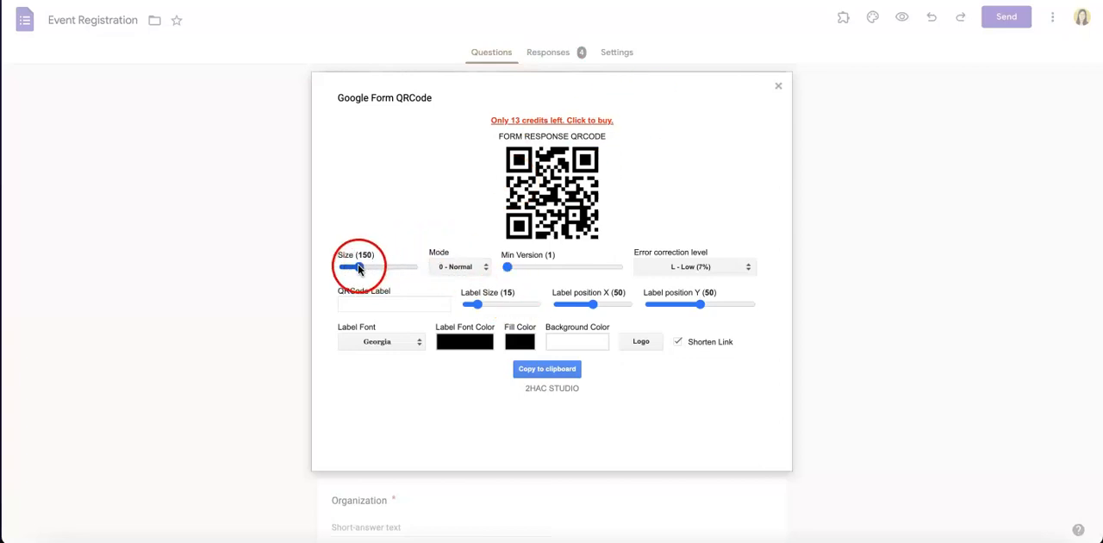
pyautogui.moveTo(390, 264)
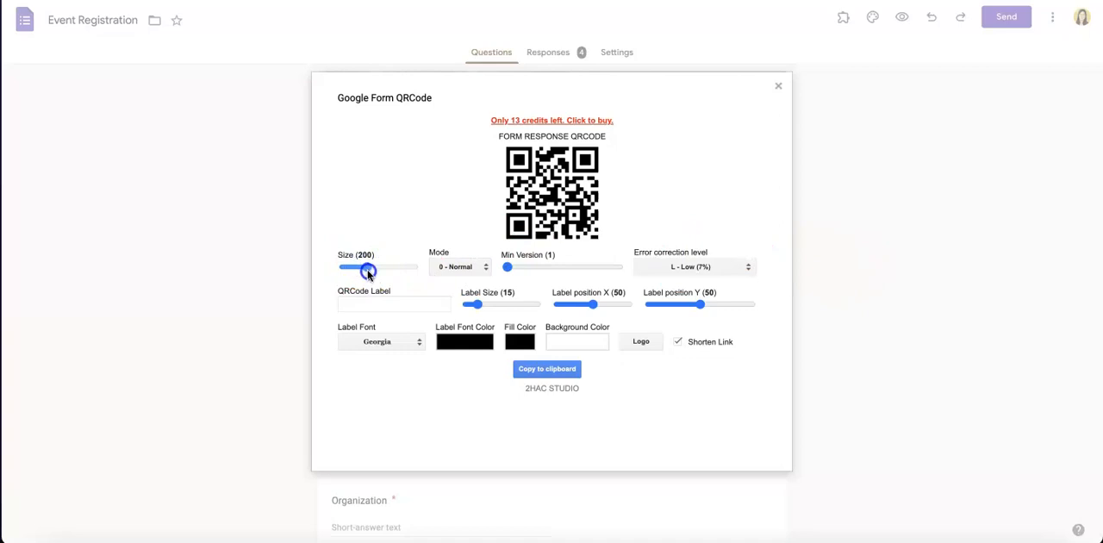
# Keep low error correction and copy the QR code to the clipboard
pyautogui.click(694, 267)
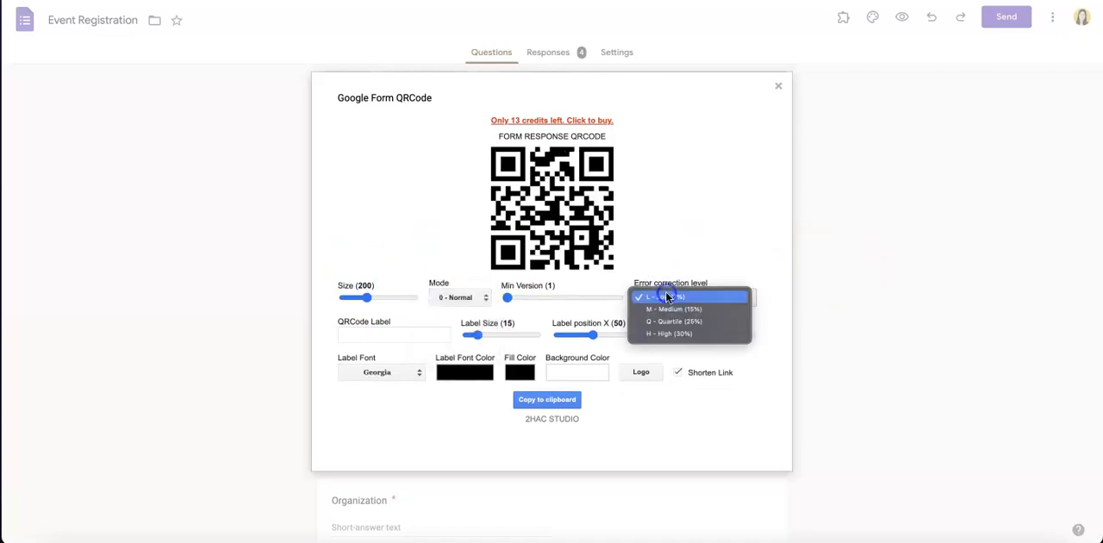
pyautogui.click(694, 297)
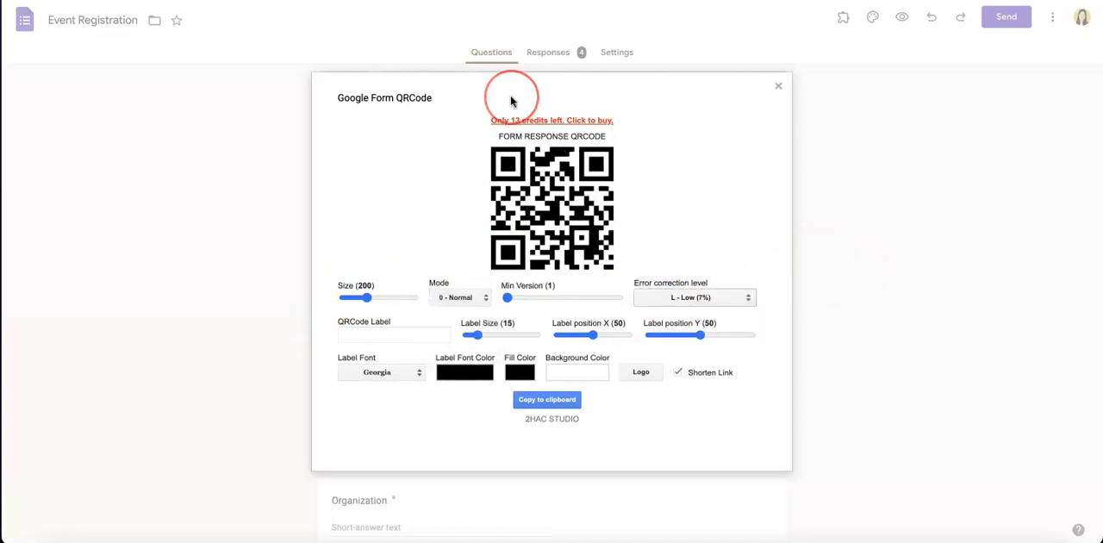
pyautogui.moveTo(806, 218)
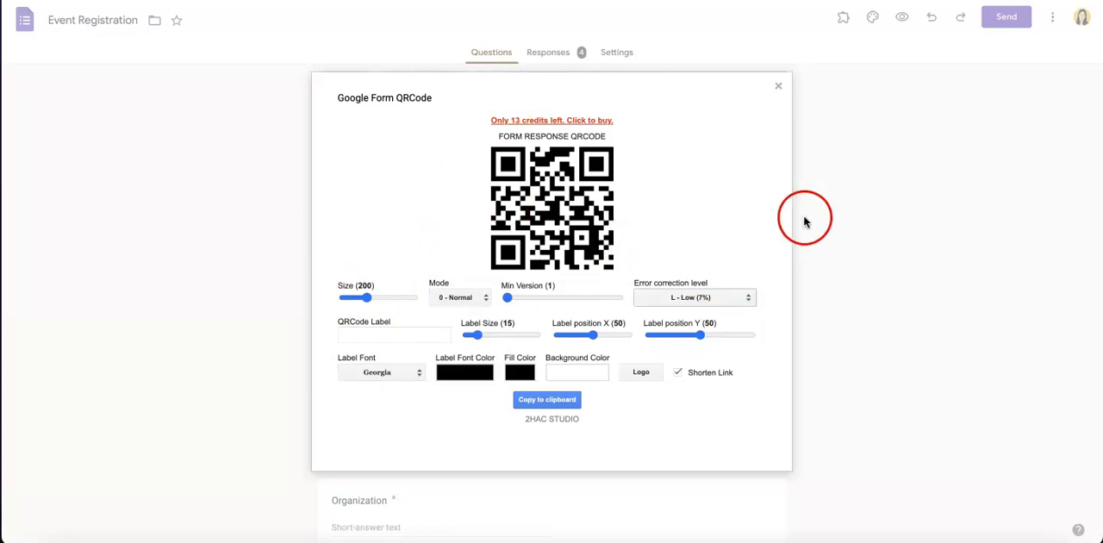
pyautogui.moveTo(797, 322)
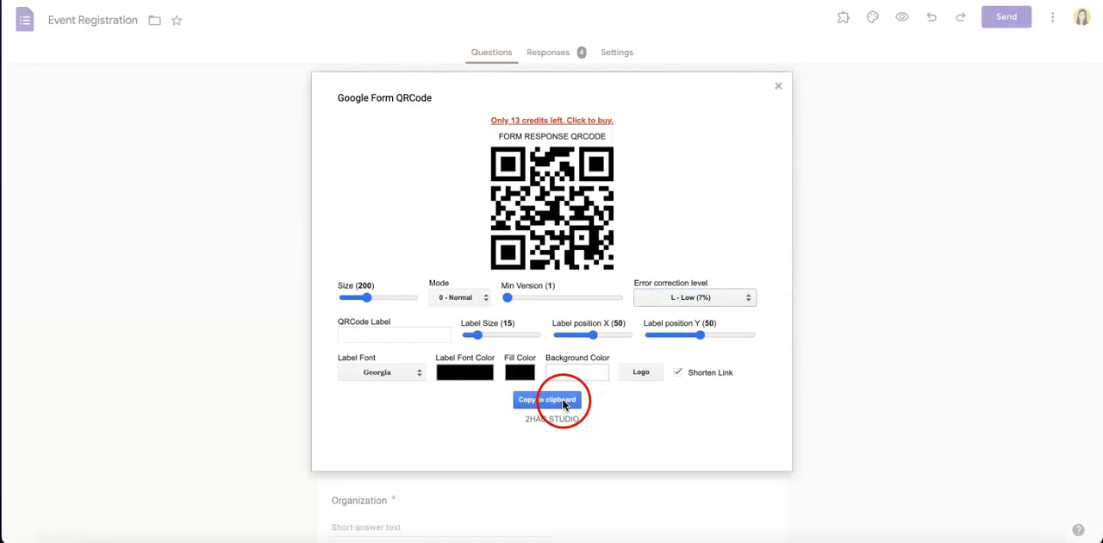
pyautogui.click(547, 399)
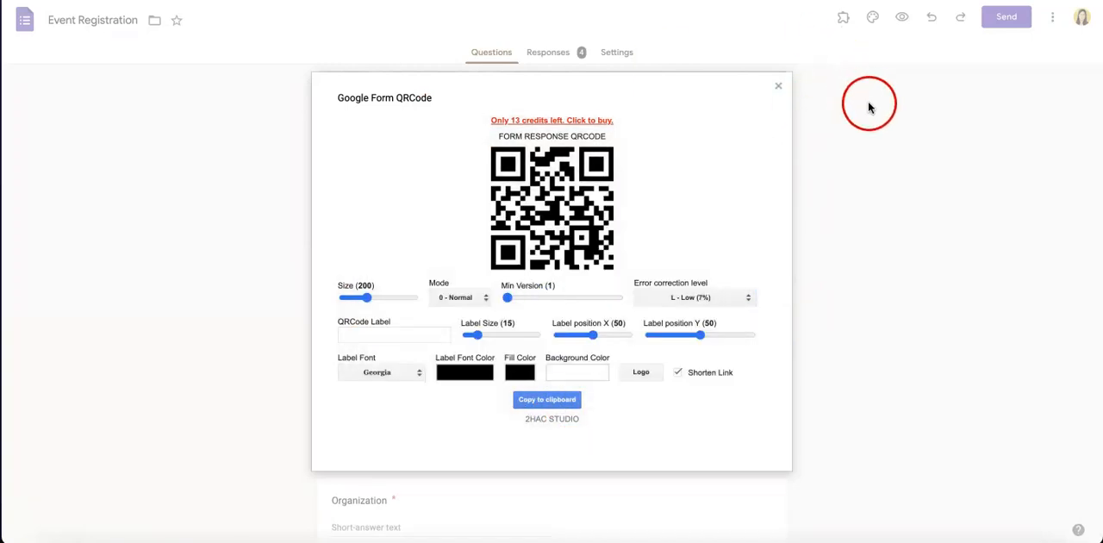
pyautogui.moveTo(857, 108)
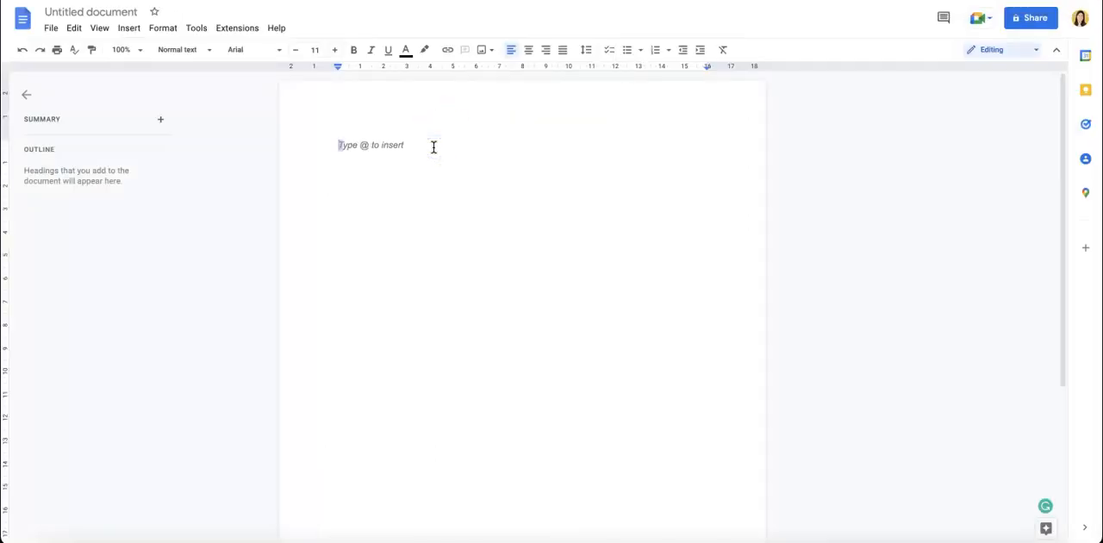
# Paste the QR code into the blank Google Doc without formatting
pyautogui.rightClick(433, 145)
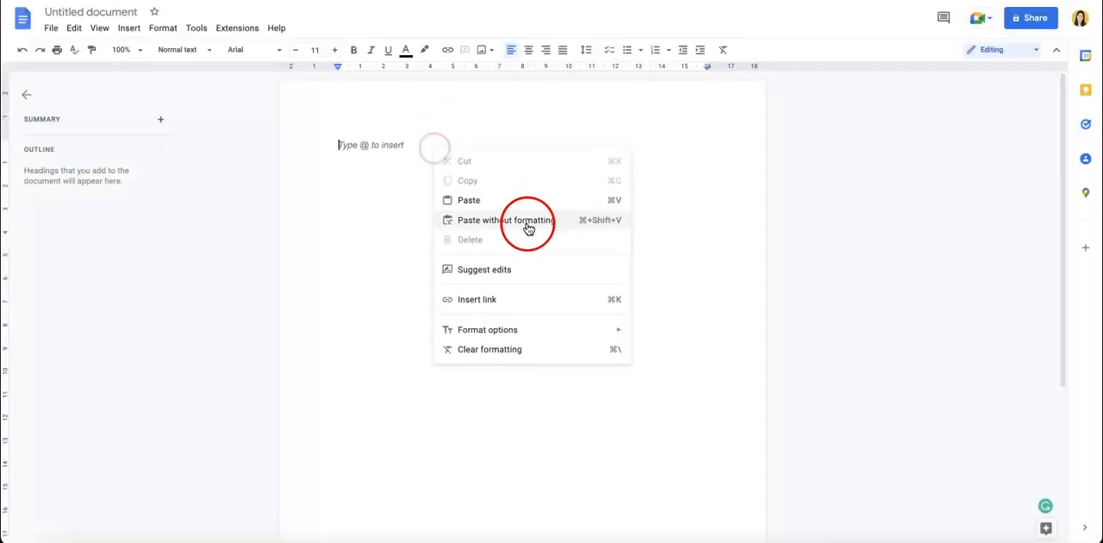
pyautogui.click(502, 219)
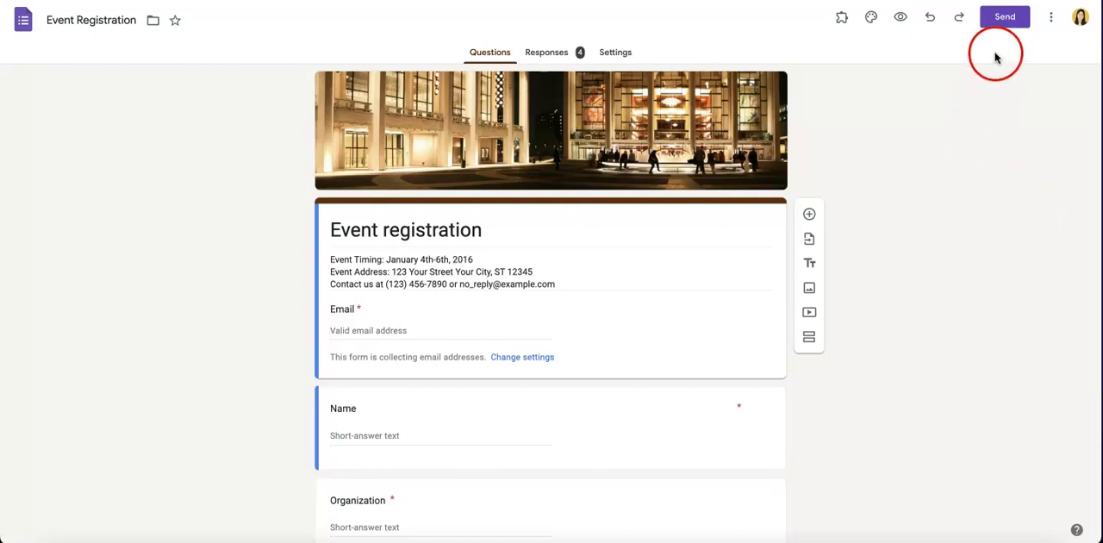
# Copy the form's shortened link from the Send dialog's link tab, then close it
pyautogui.click(1005, 16)
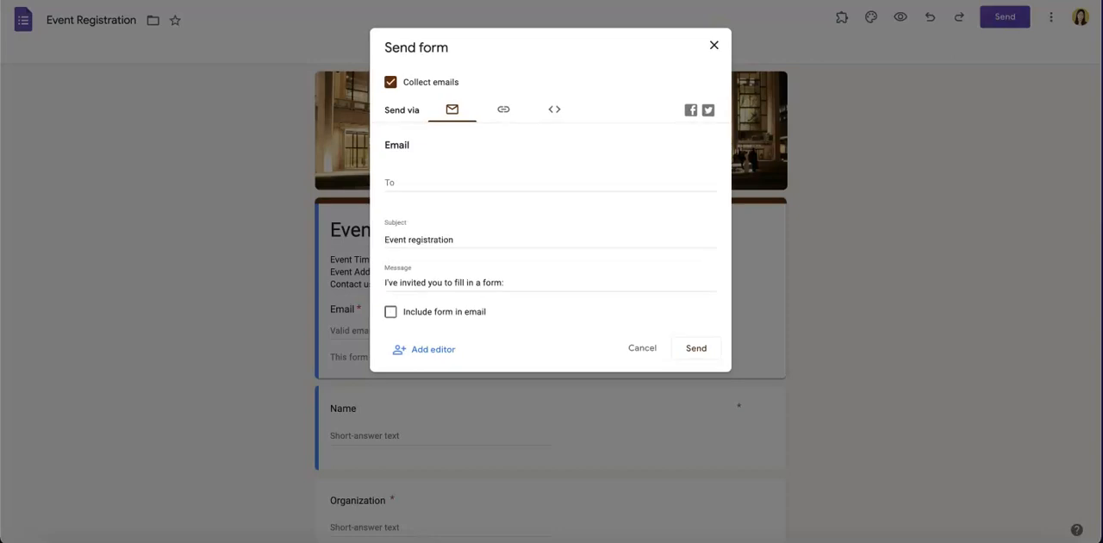
pyautogui.moveTo(869, 48)
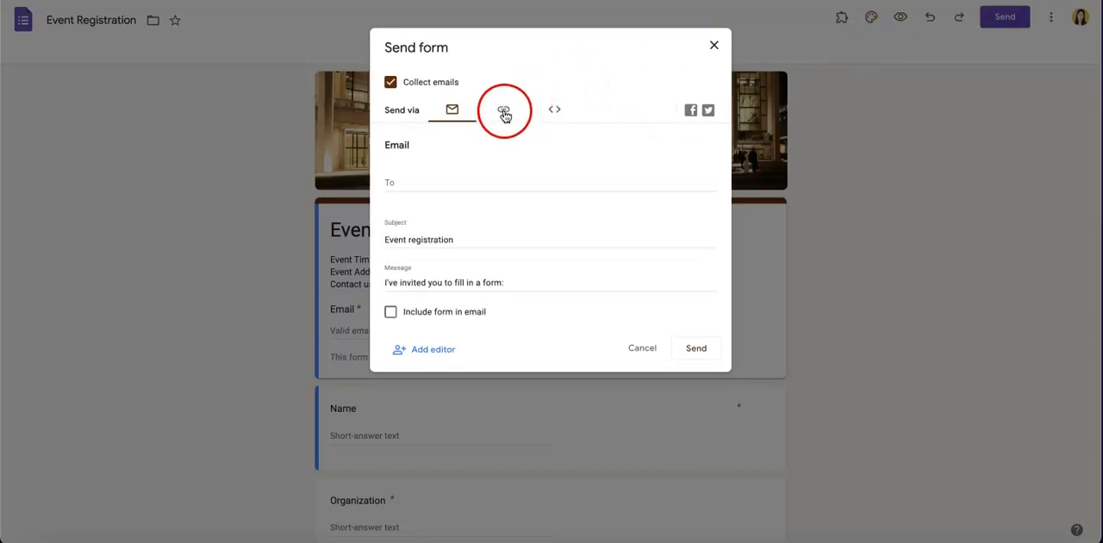
pyautogui.click(503, 110)
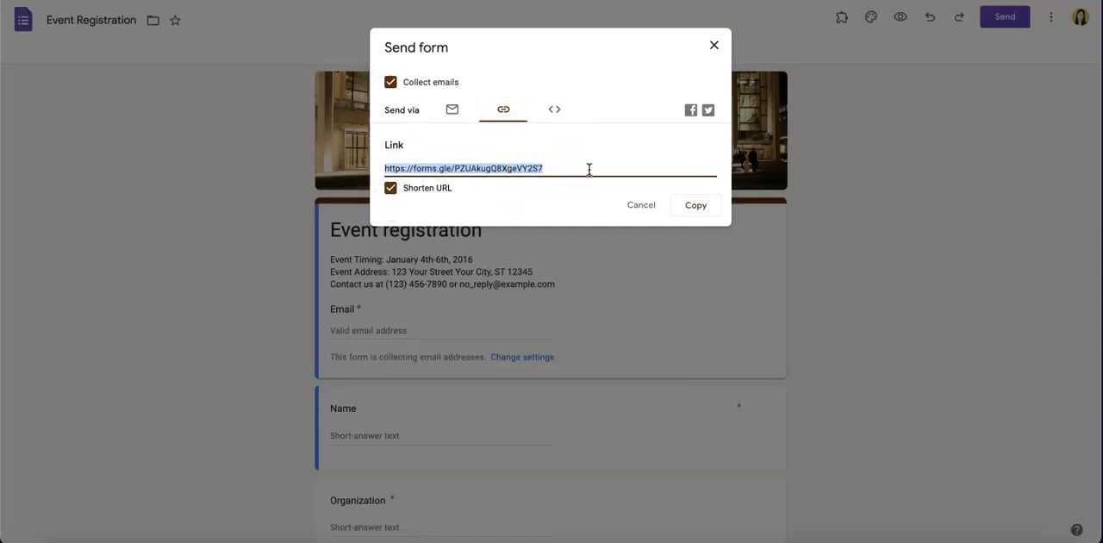
pyautogui.click(695, 205)
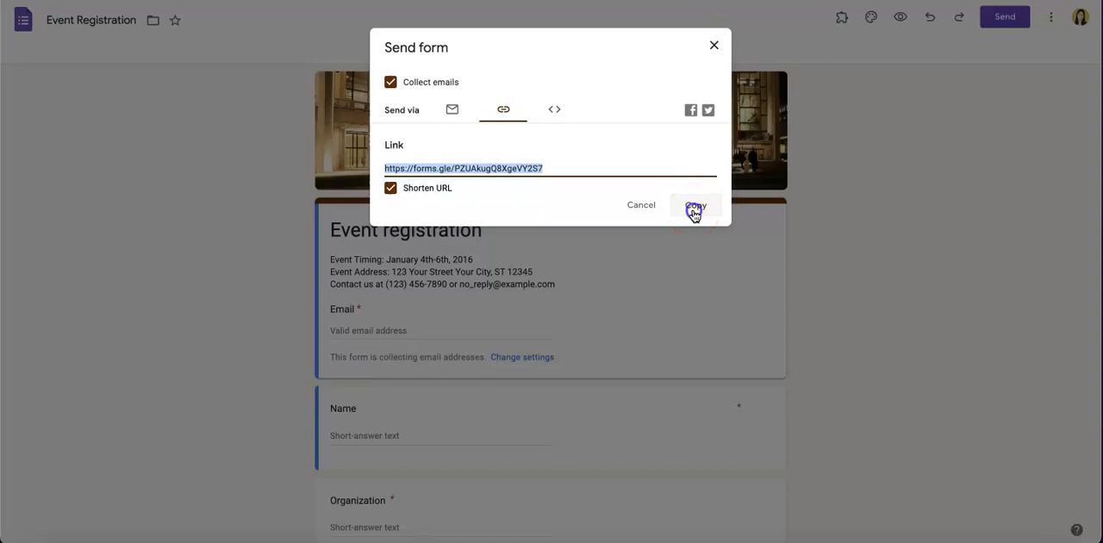
pyautogui.click(696, 205)
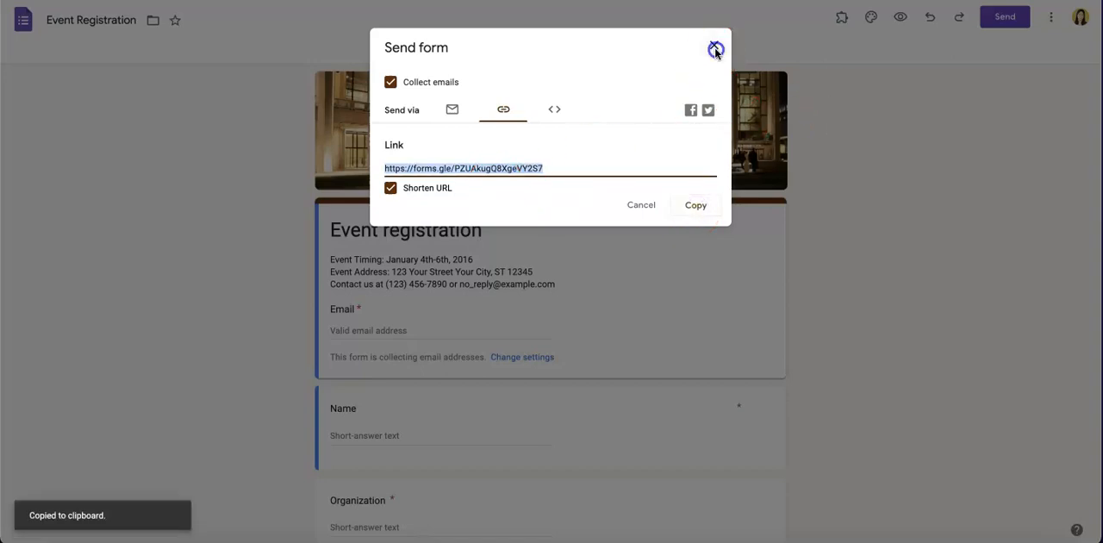
pyautogui.click(715, 49)
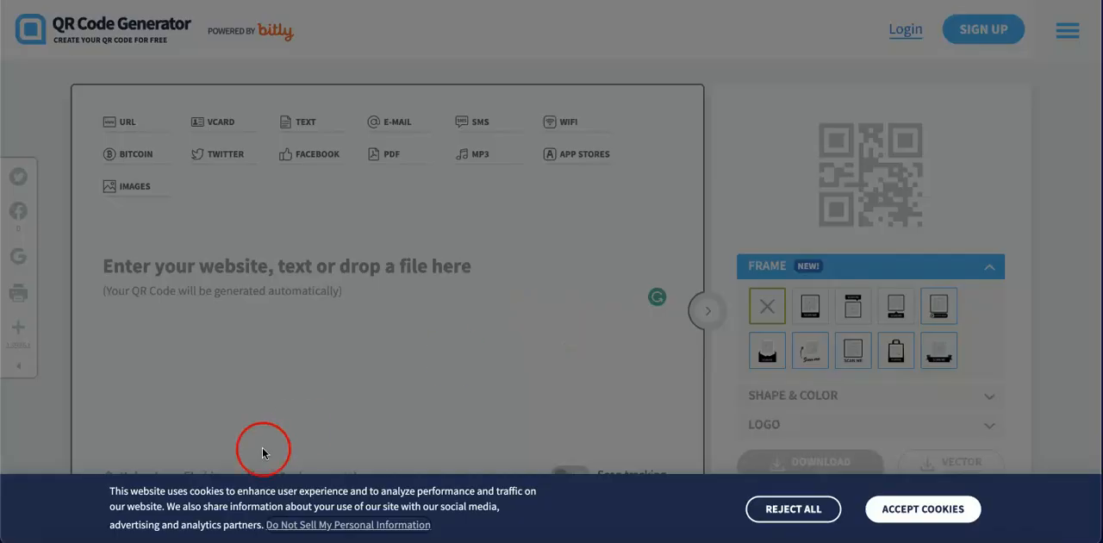
pyautogui.moveTo(537, 273)
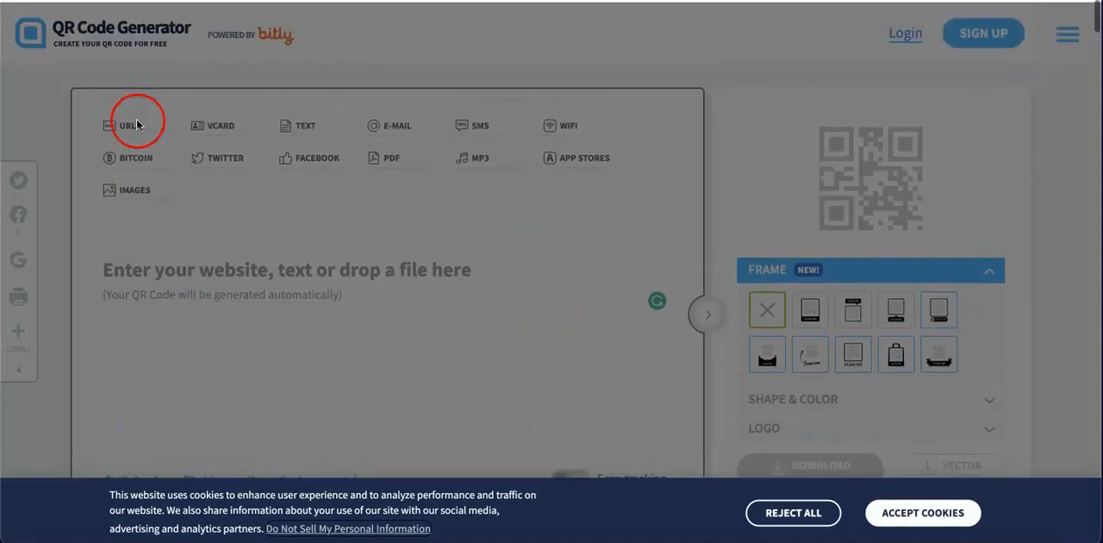
pyautogui.scroll(-3)
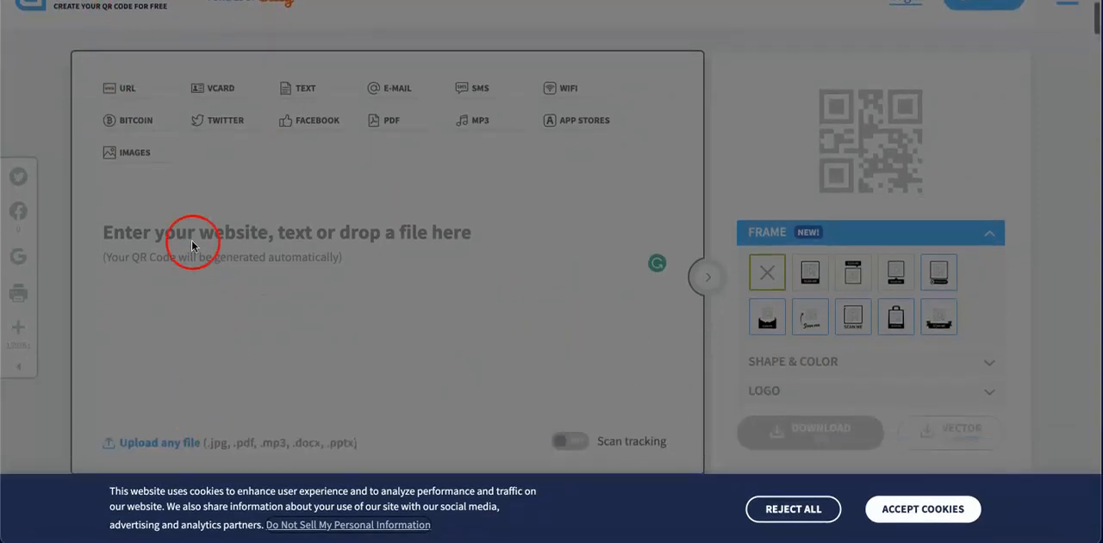
pyautogui.moveTo(675, 379)
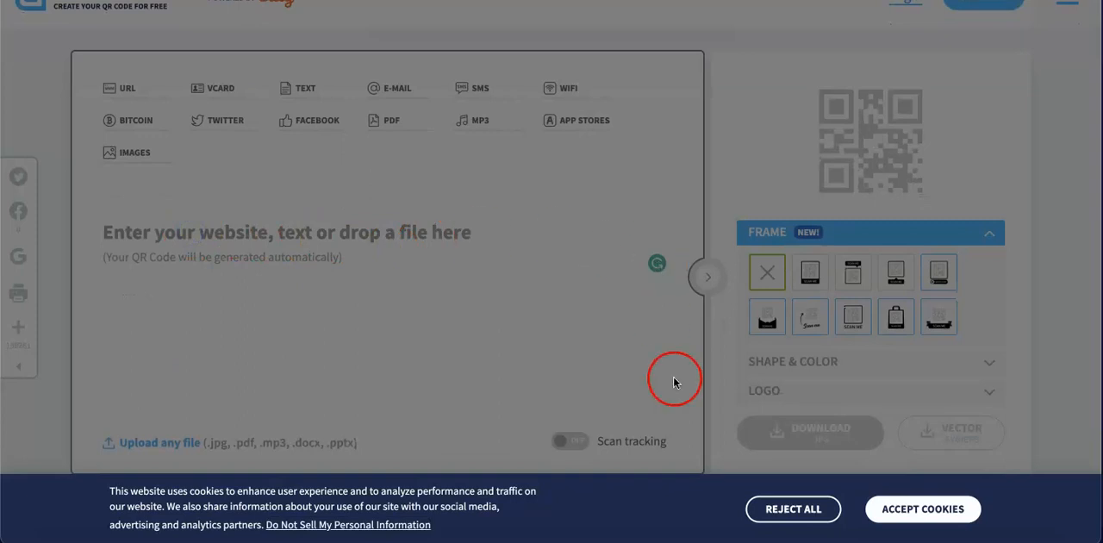
pyautogui.click(922, 508)
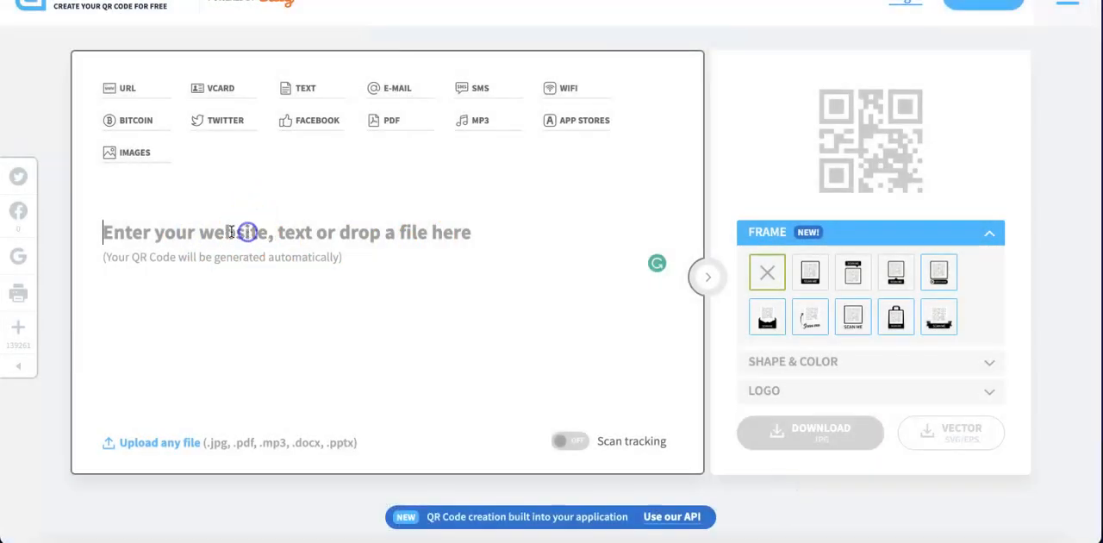
pyautogui.moveTo(18, 212)
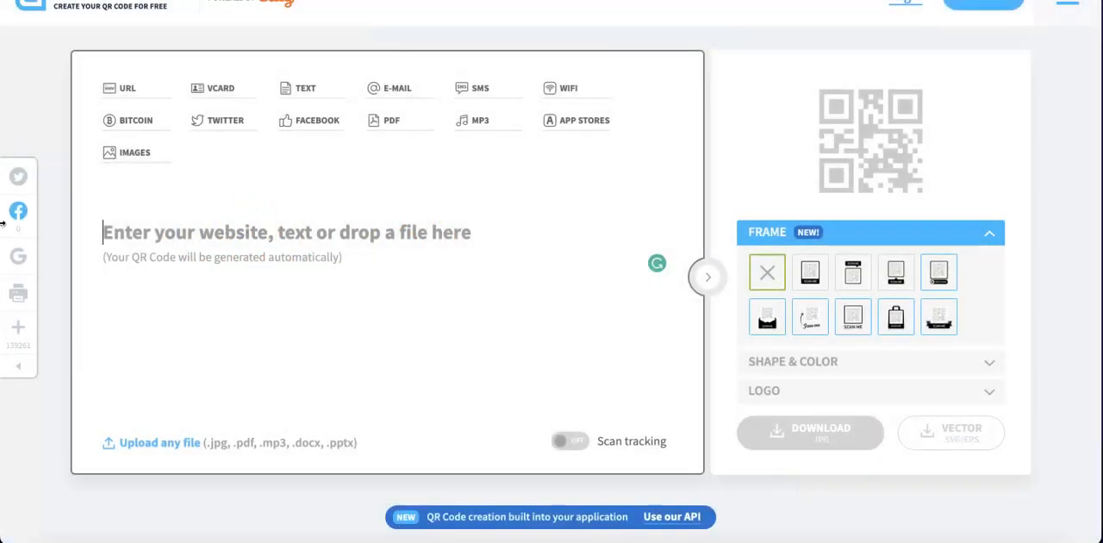
pyautogui.write('https://forms.gle/PZUAkugQ8XgeVY2S7')
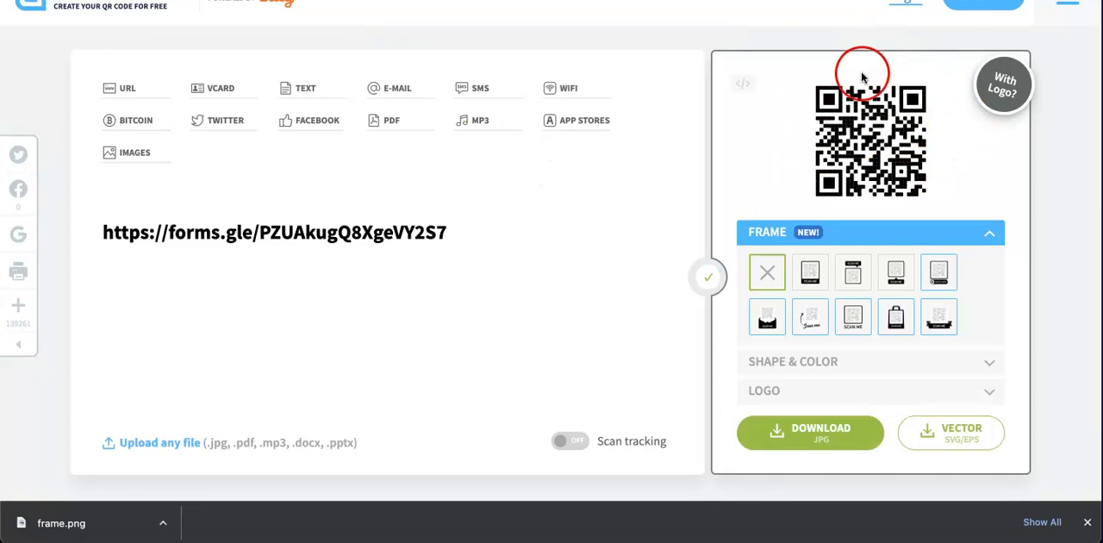
pyautogui.moveTo(746, 190)
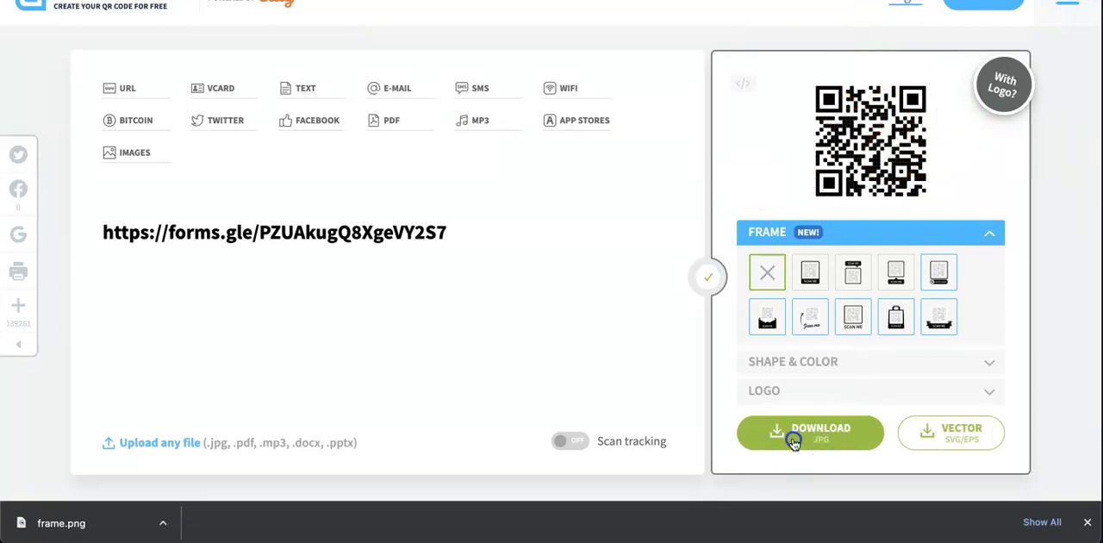
pyautogui.click(809, 433)
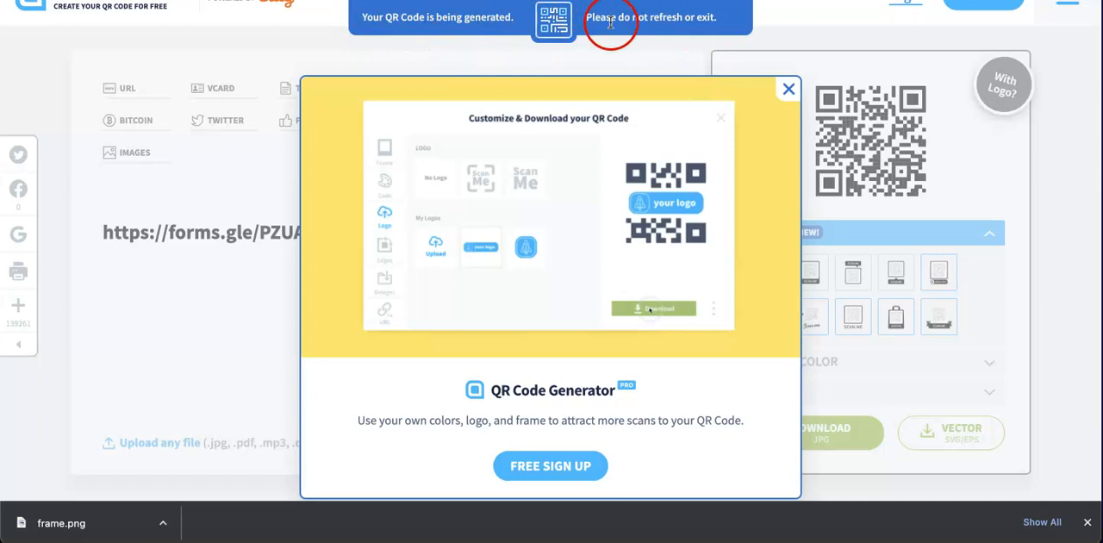
pyautogui.moveTo(431, 38)
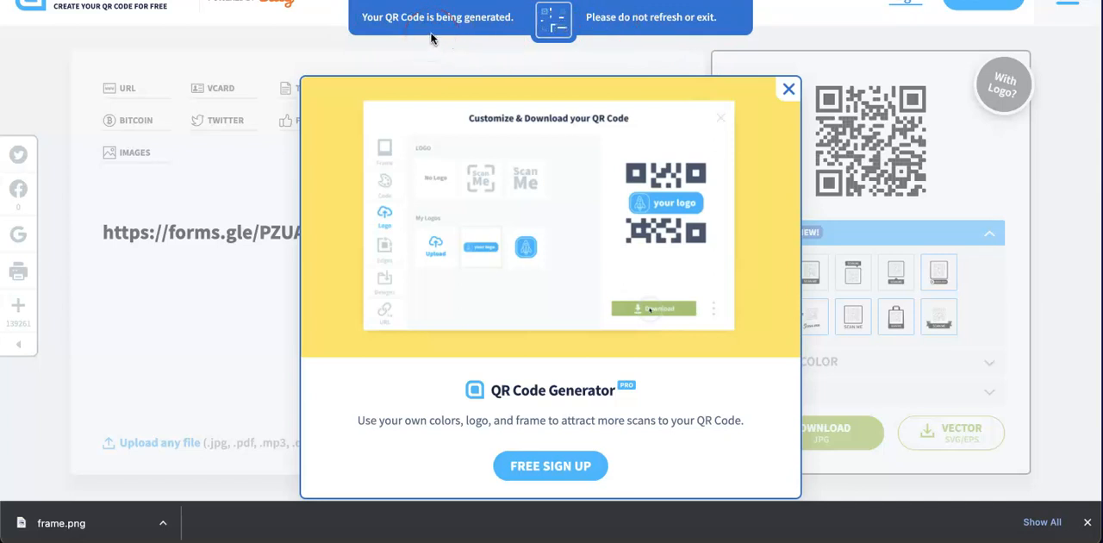